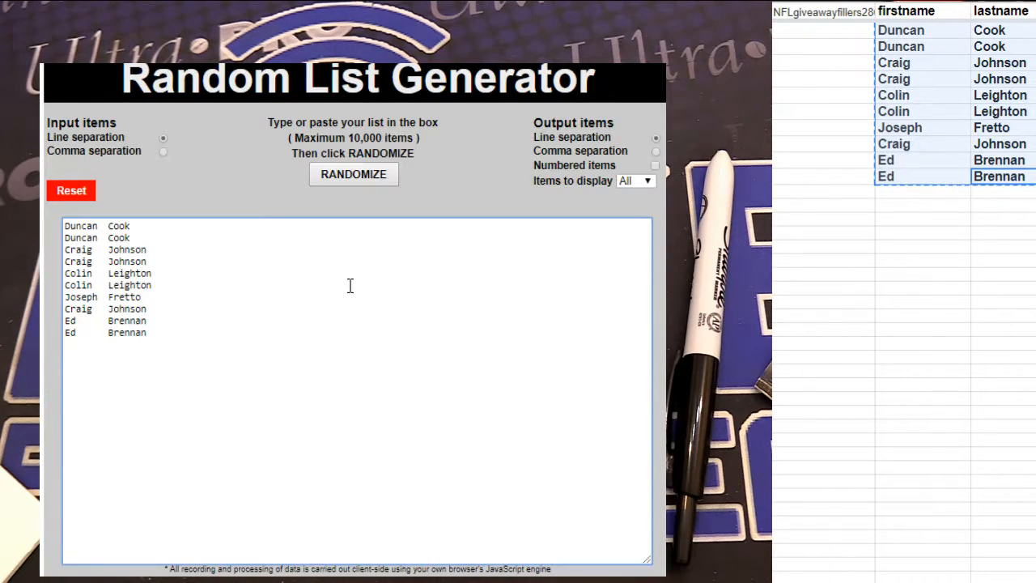
Shuffle the ten-name filler list twice and select the top two names, Craig Johnson
left_click(353, 174)
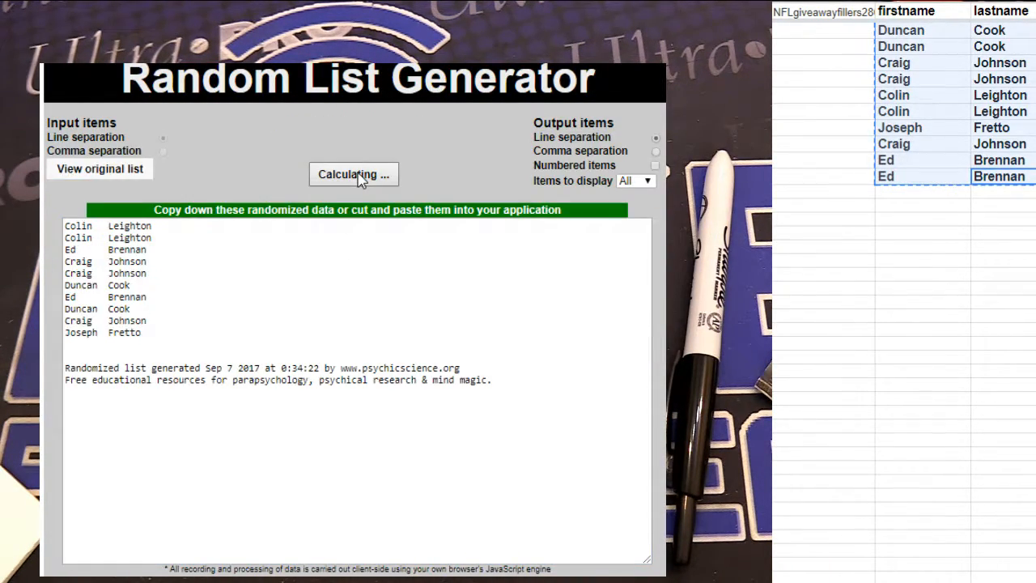
left_click(354, 175)
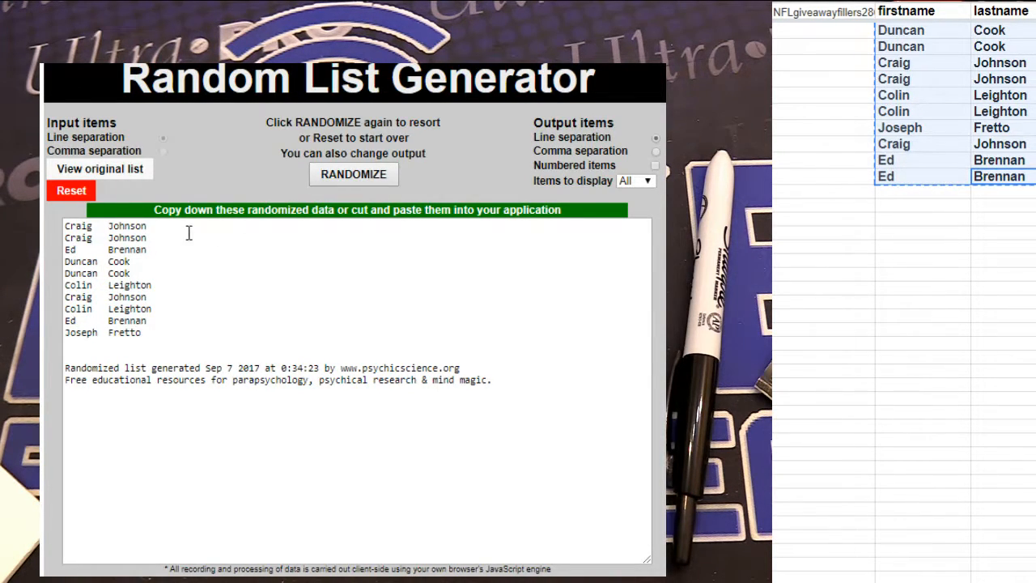
left_click_drag(65, 225, 147, 238)
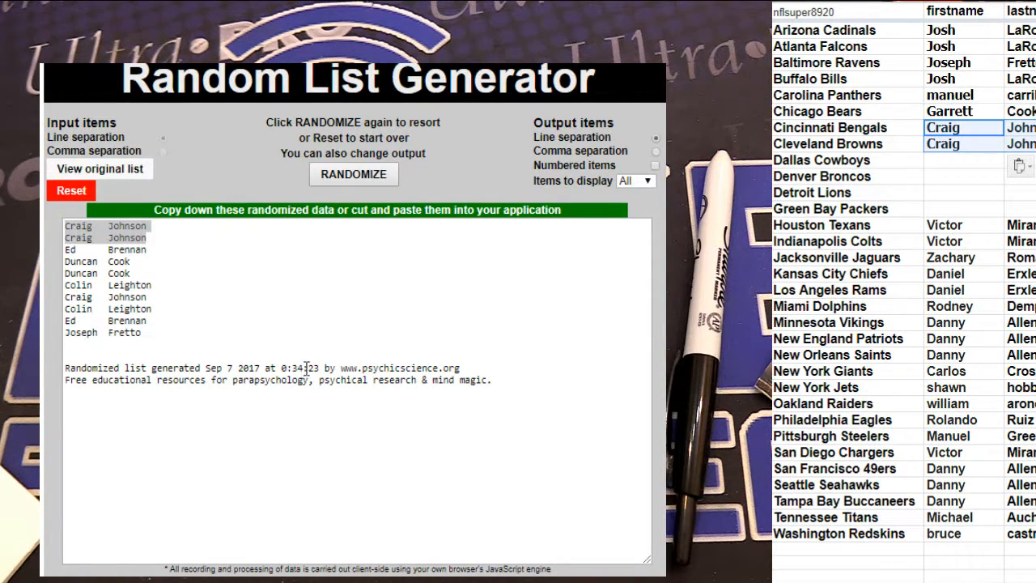
left_click_drag(77, 237, 130, 333)
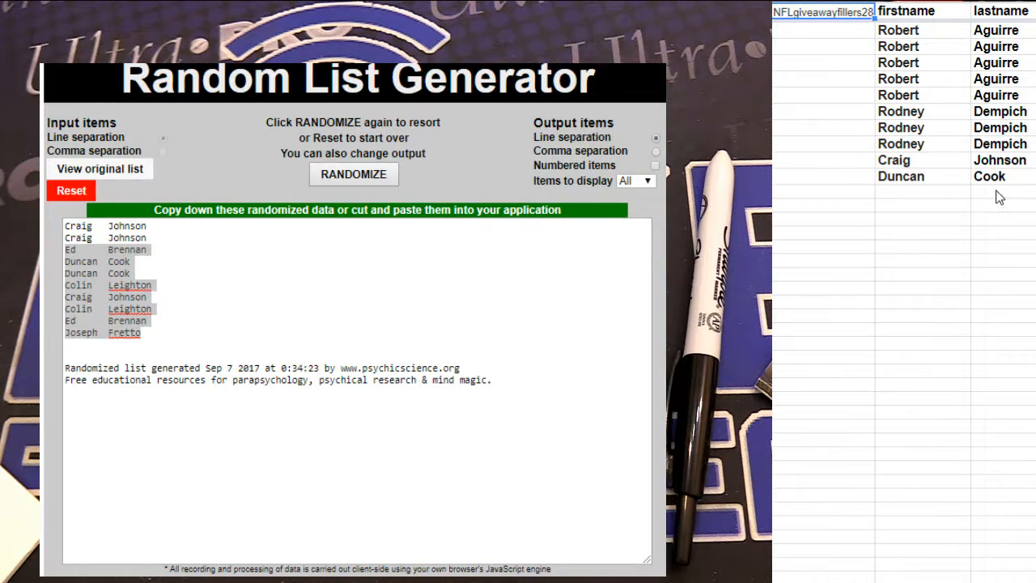
Reset the generator and shuffle the Aguirre, Dempich, Johnson and Cook list twice
left_click(71, 190)
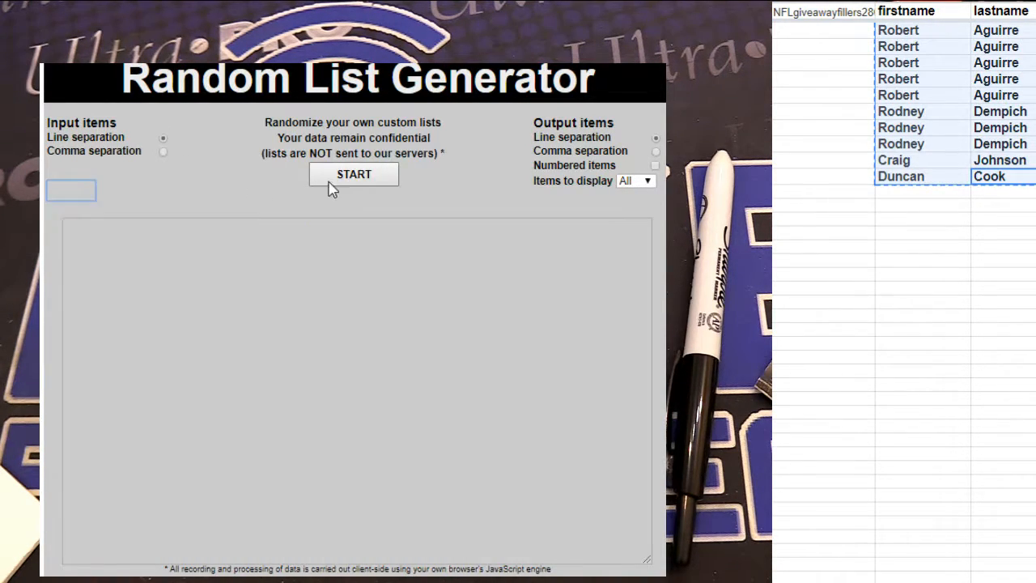
left_click(354, 174)
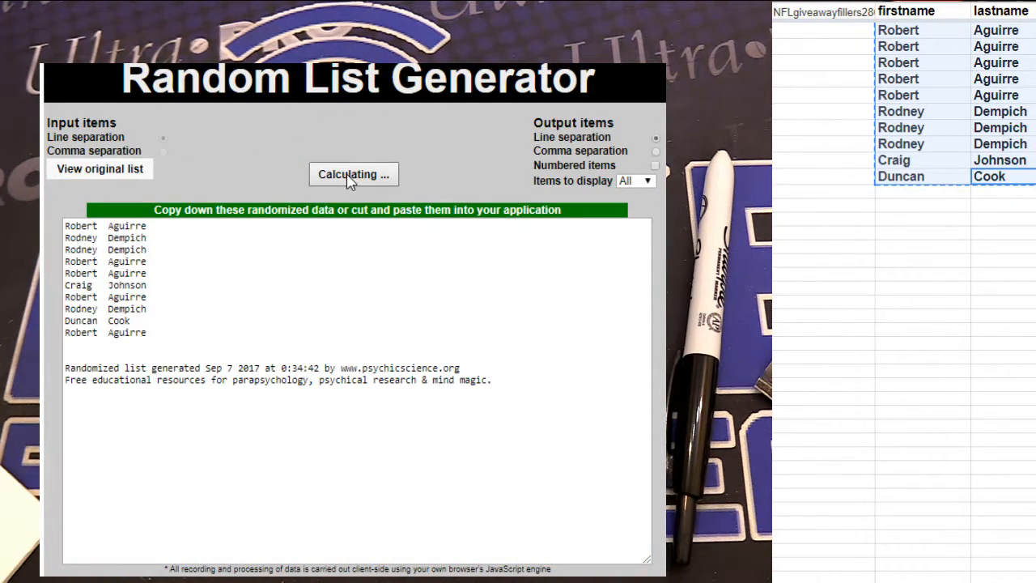
left_click(354, 175)
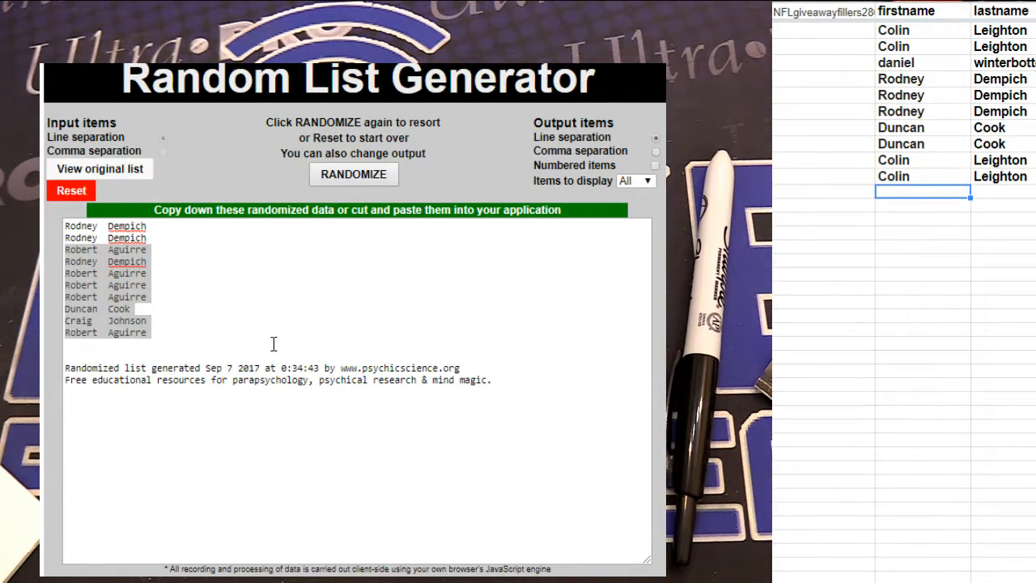
Reset, shuffle the Leighton list, copy the top names into Lions and Packers, and confirm OK
left_click(71, 191)
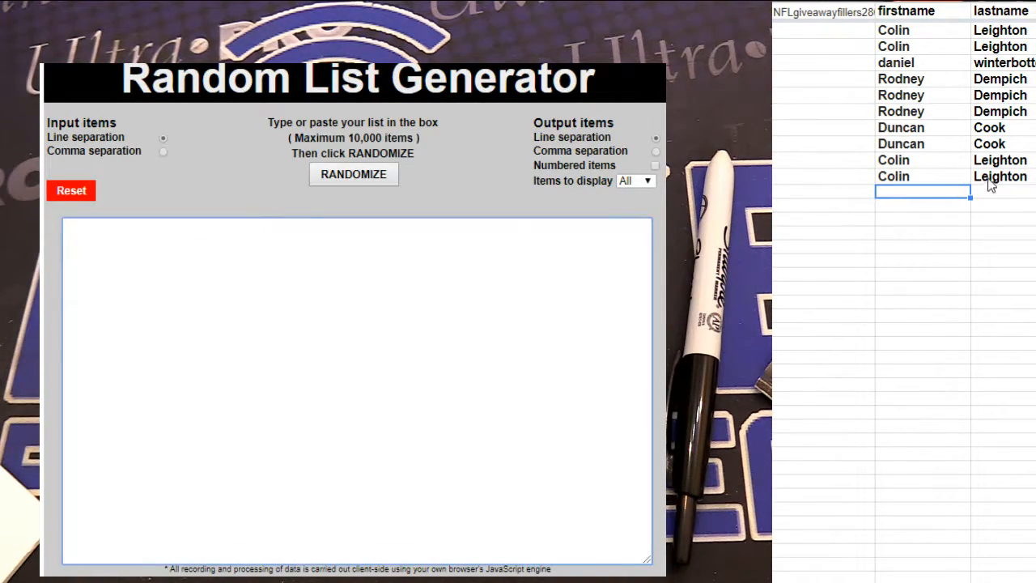
left_click(353, 174)
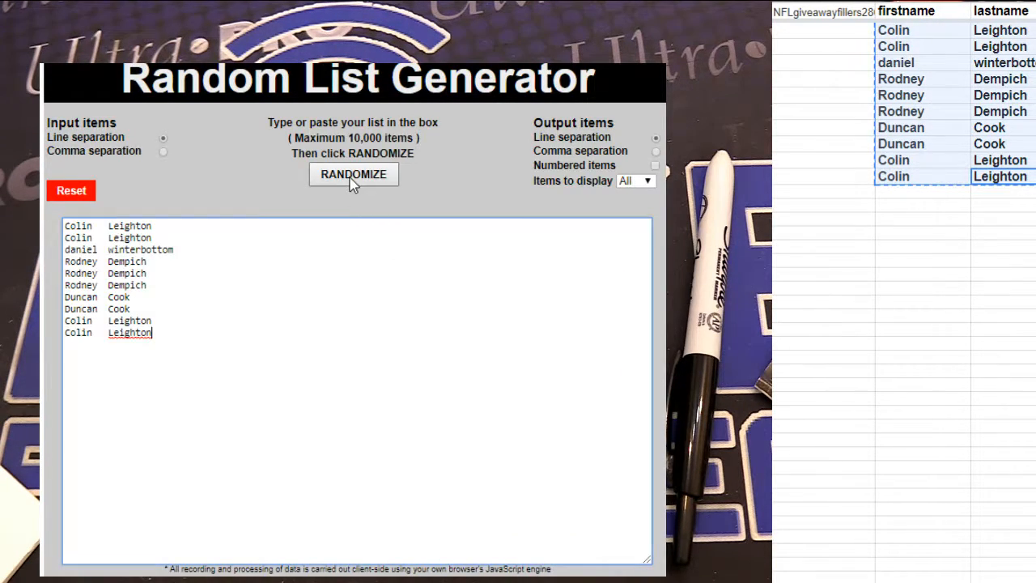
left_click(353, 174)
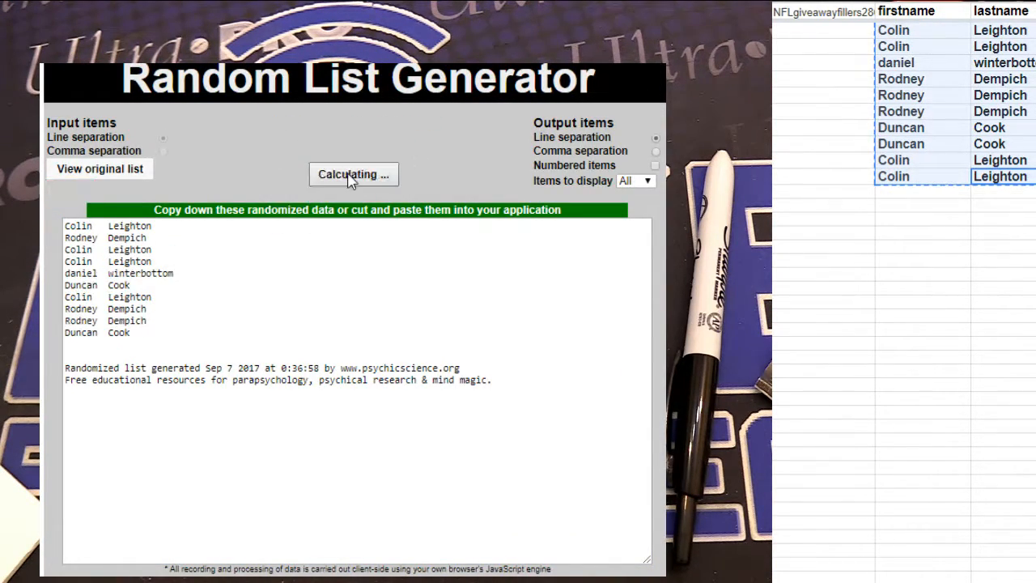
left_click(353, 174)
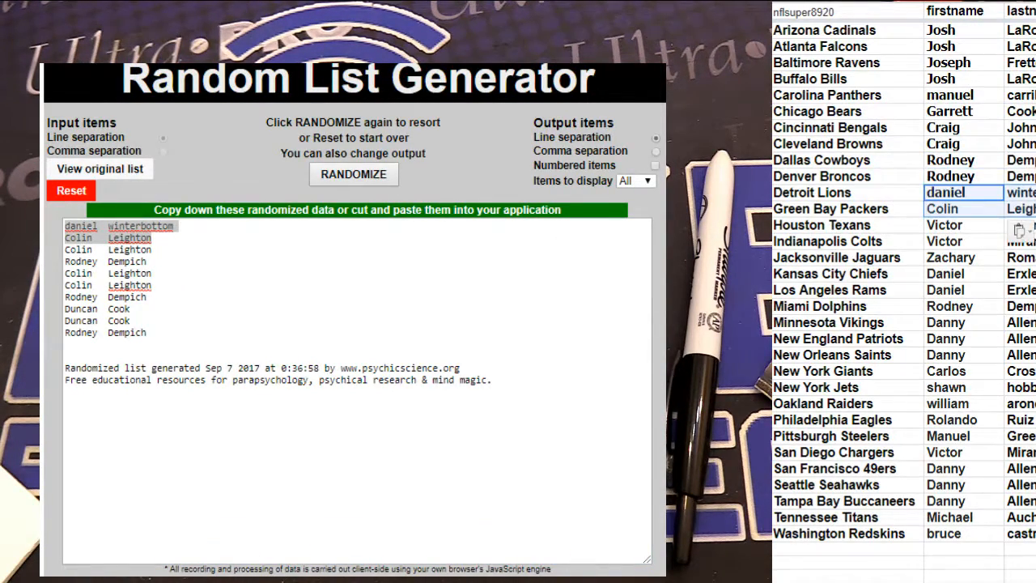
left_click_drag(69, 250, 149, 333)
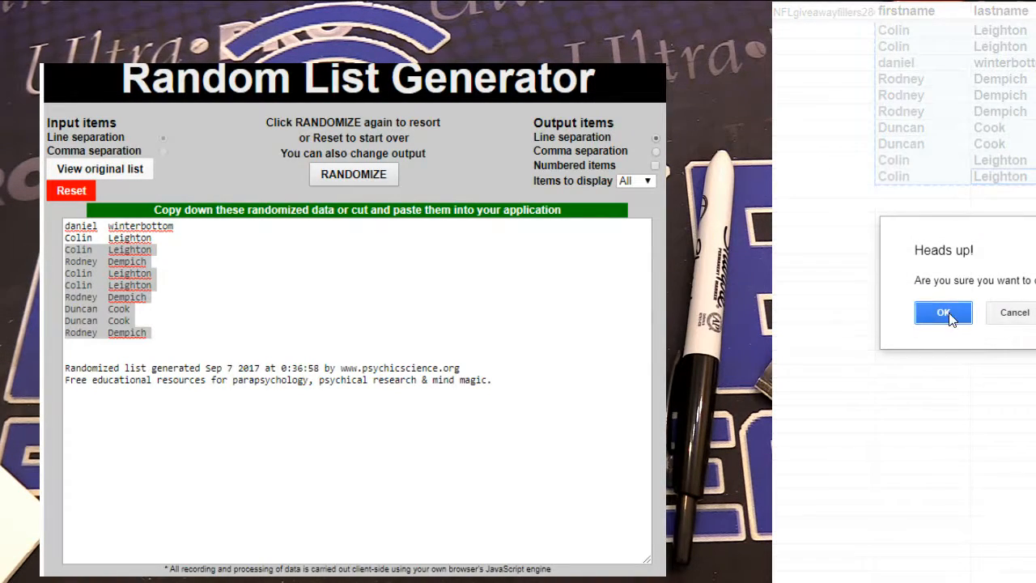
left_click(944, 312)
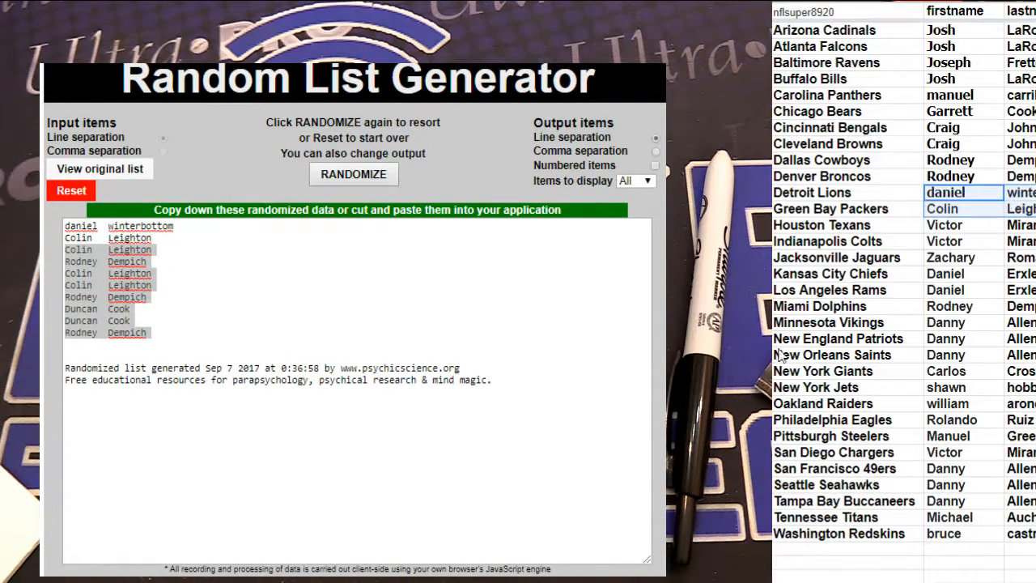